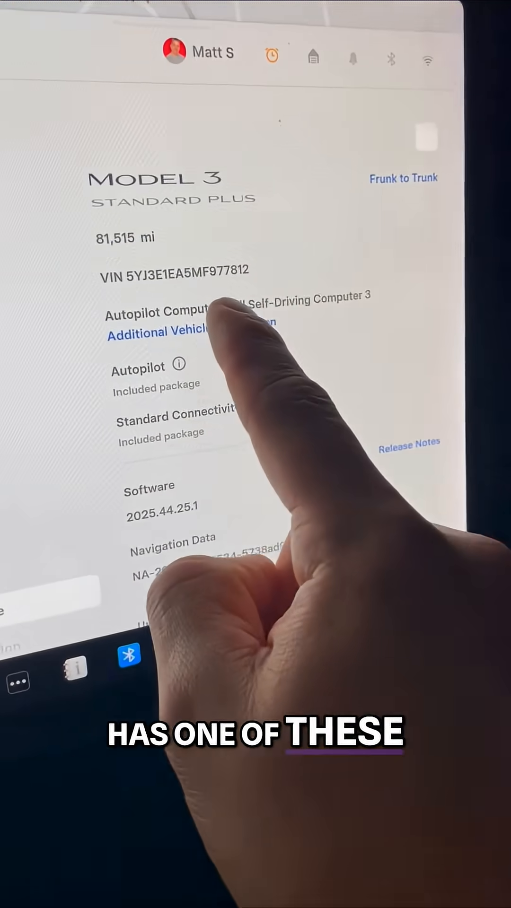
Step: Scroll the Software page to show 2025.44.25.1 installed and update 2025.44.25.3 available
{"action": "left_click", "coordinate": [158, 332]}
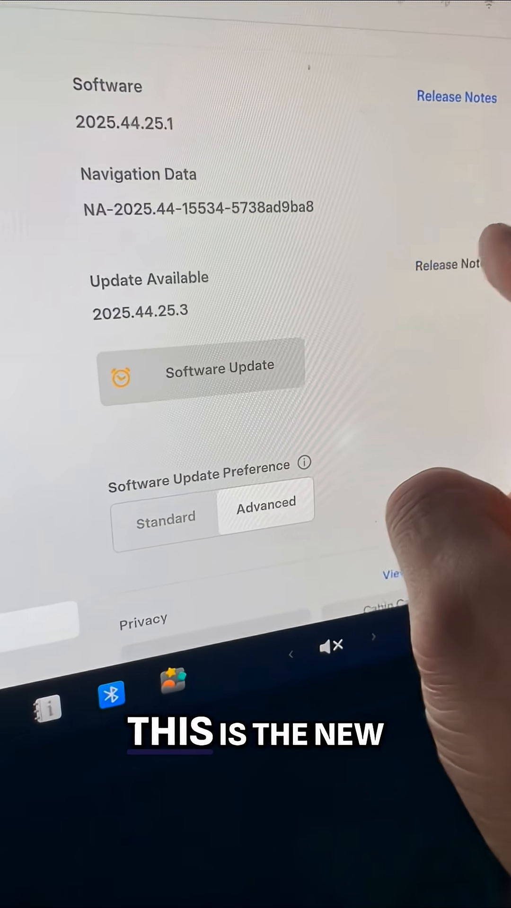
Step: View the 2025.44.25.3 release notes, starting with the Dashcam Viewer Update entry
{"action": "left_click", "coordinate": [455, 97]}
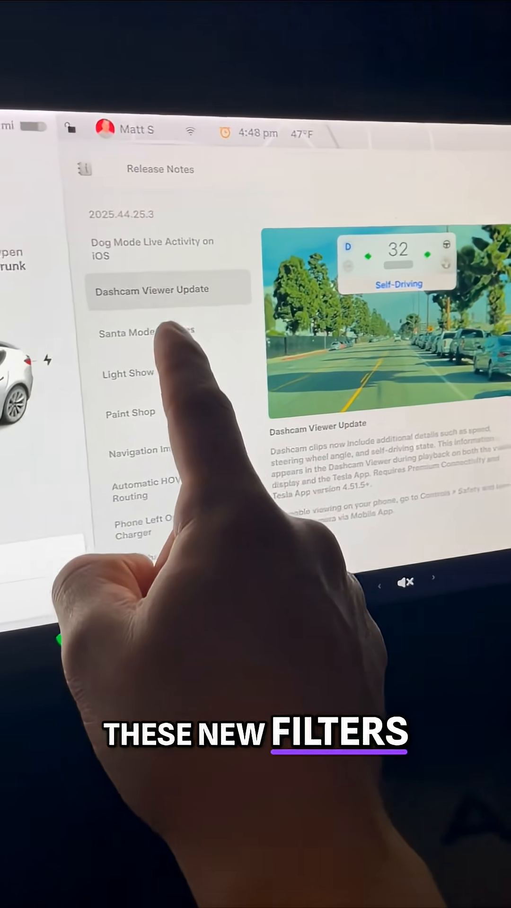
Step: Browse Santa Mode, Paint Shop and Navigation Improvements notes, ending on the Phone Left On Wireless Charger chime
{"action": "left_click", "coordinate": [142, 333]}
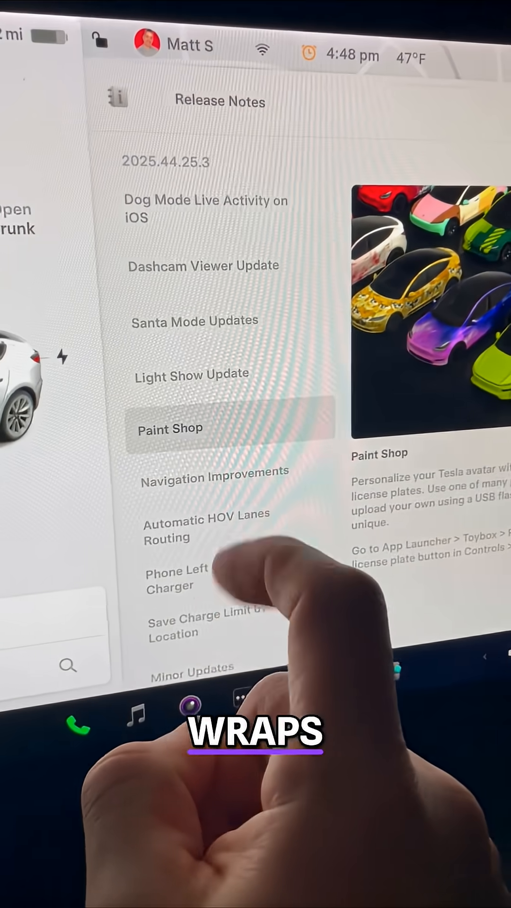
{"action": "left_click", "coordinate": [214, 477]}
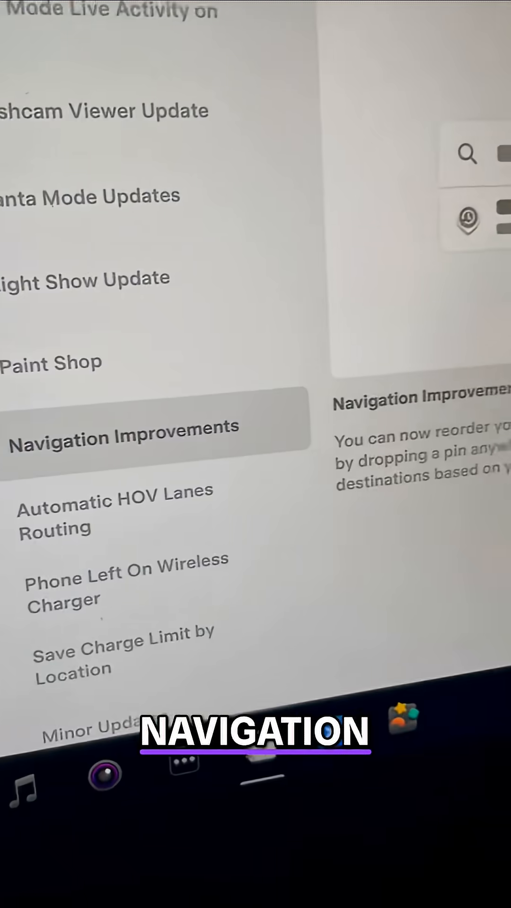
{"action": "left_click", "coordinate": [115, 515]}
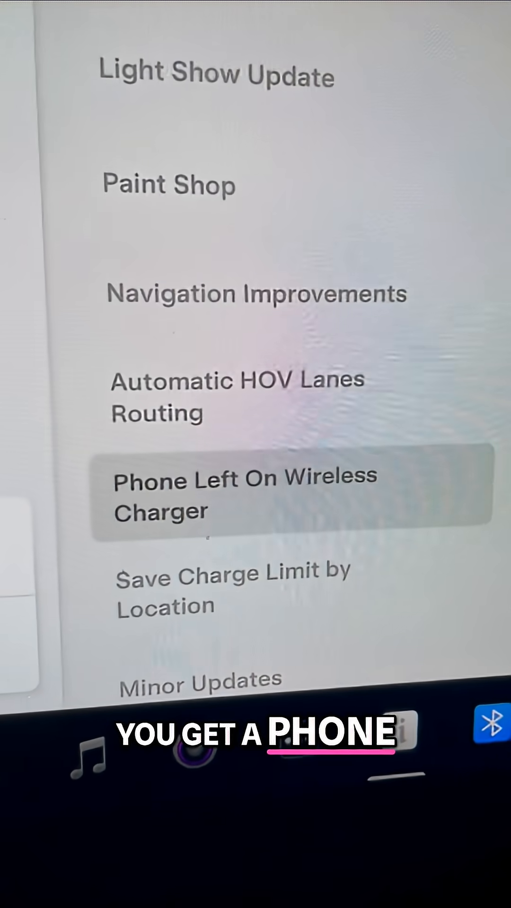
{"action": "left_click", "coordinate": [283, 495]}
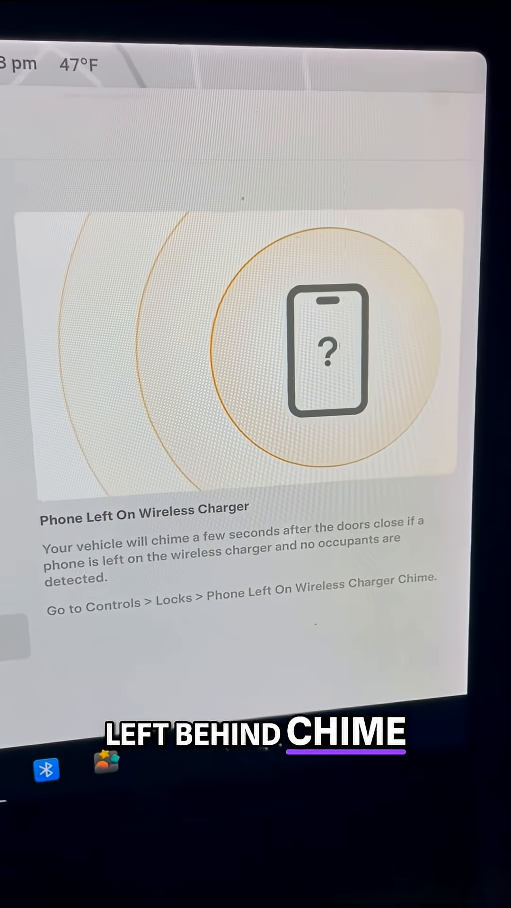